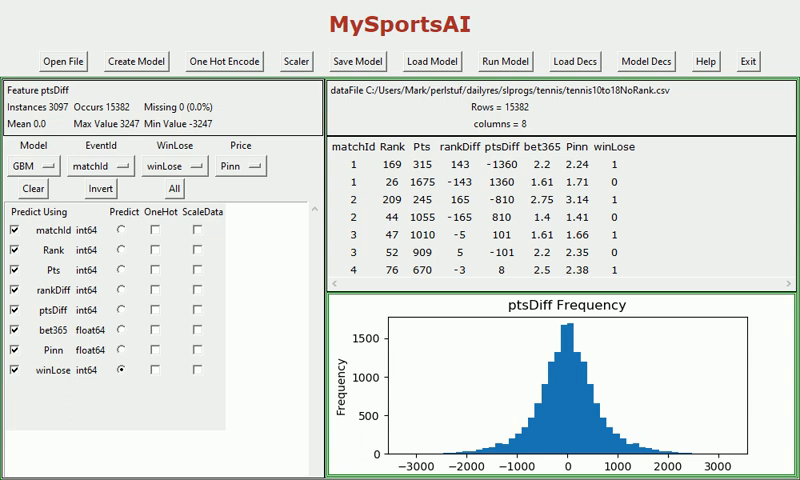
{"action": "mouse_move", "coordinate": [162, 22]}
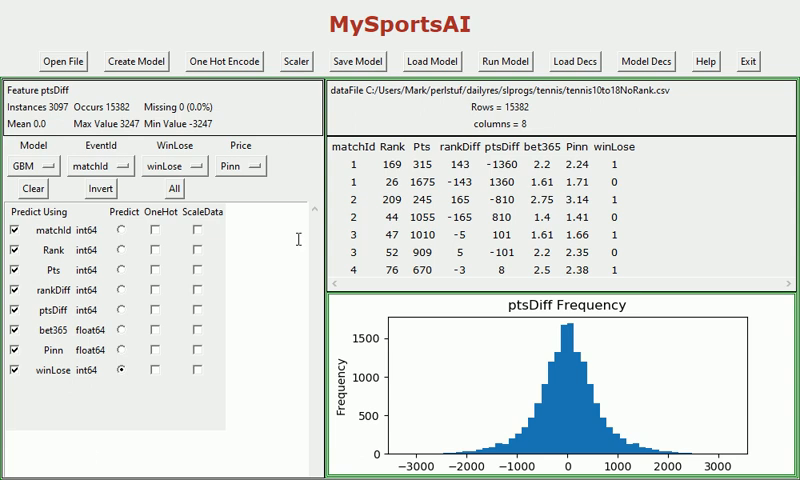
- View the frequency histograms of Rank and then matchId in the tennis dataset
{"action": "left_click", "coordinate": [40, 240]}
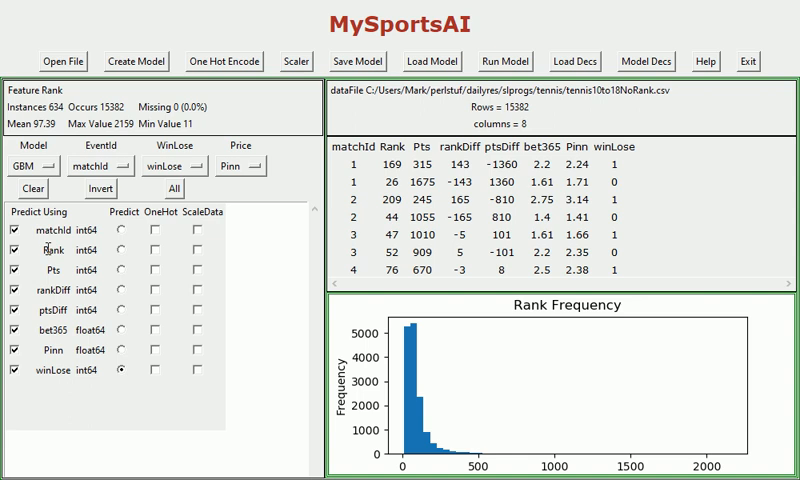
{"action": "mouse_move", "coordinate": [44, 246]}
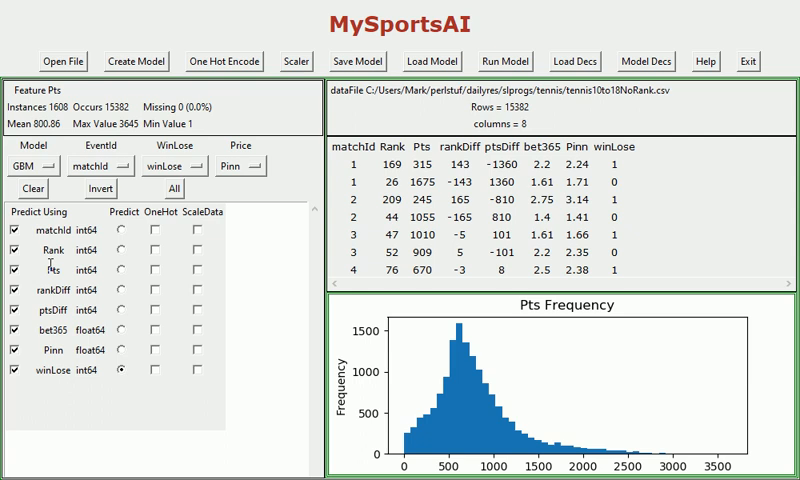
{"action": "left_click", "coordinate": [52, 236]}
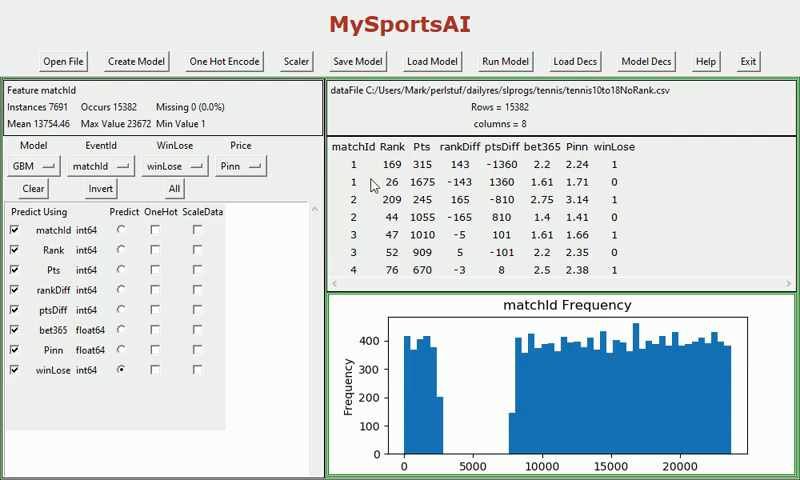
{"action": "mouse_move", "coordinate": [364, 184]}
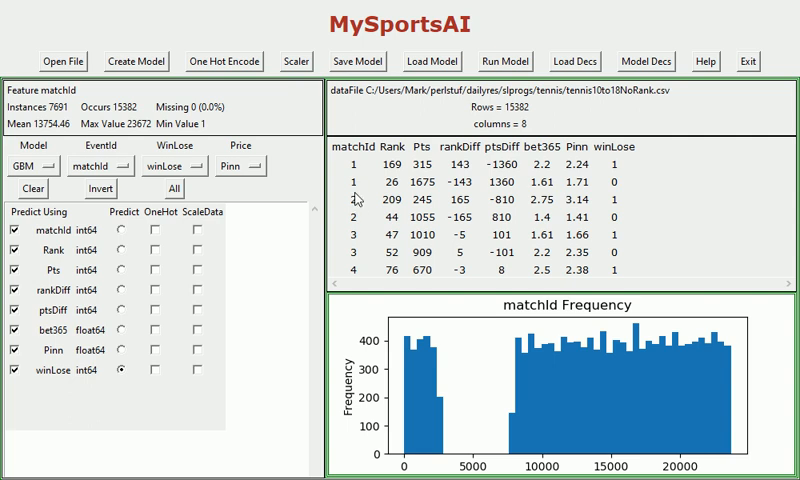
{"action": "mouse_move", "coordinate": [376, 190]}
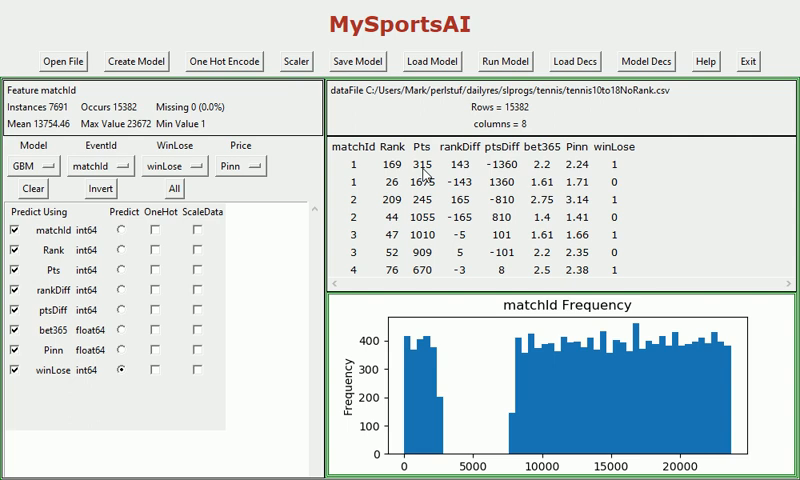
{"action": "mouse_move", "coordinate": [444, 176]}
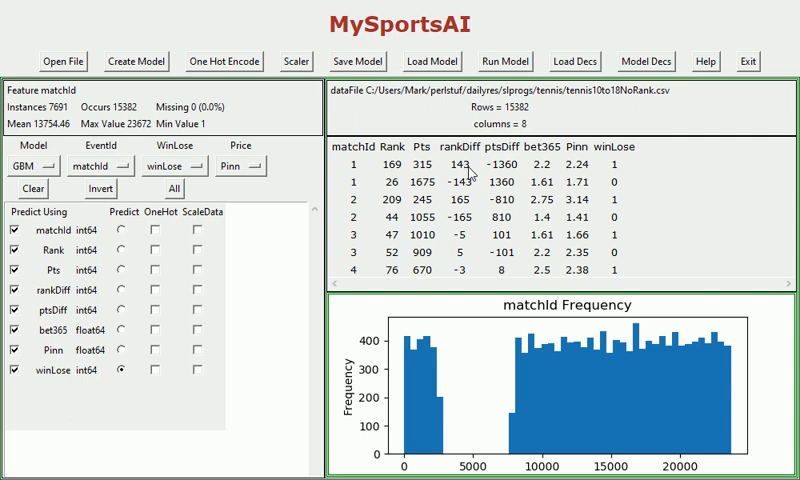
{"action": "mouse_move", "coordinate": [370, 190]}
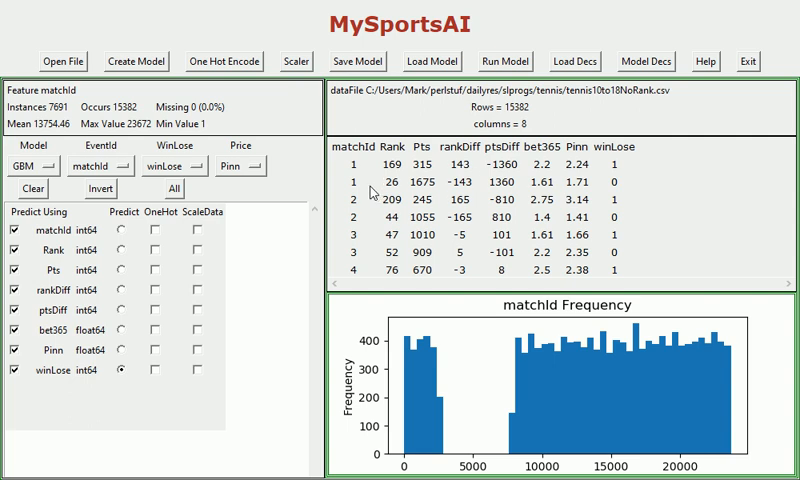
{"action": "mouse_move", "coordinate": [448, 172]}
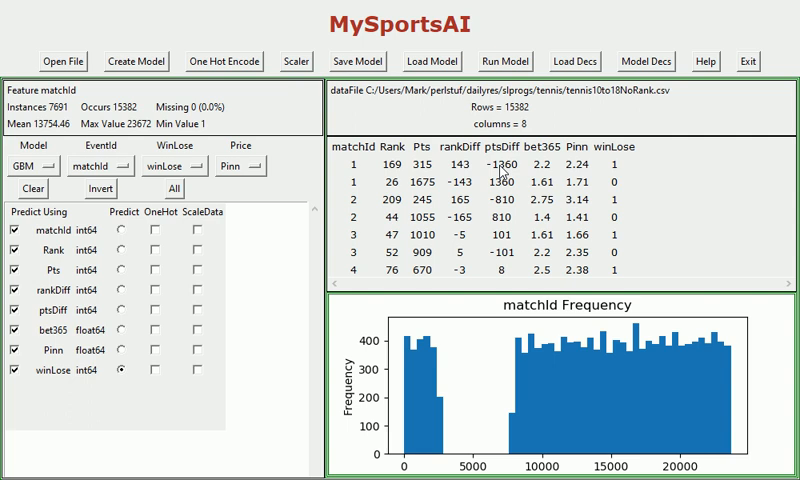
{"action": "mouse_move", "coordinate": [504, 170]}
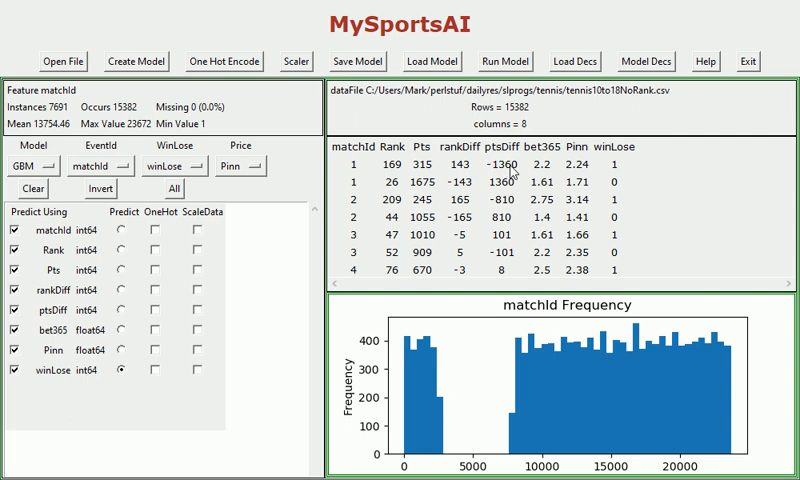
{"action": "mouse_move", "coordinate": [596, 180]}
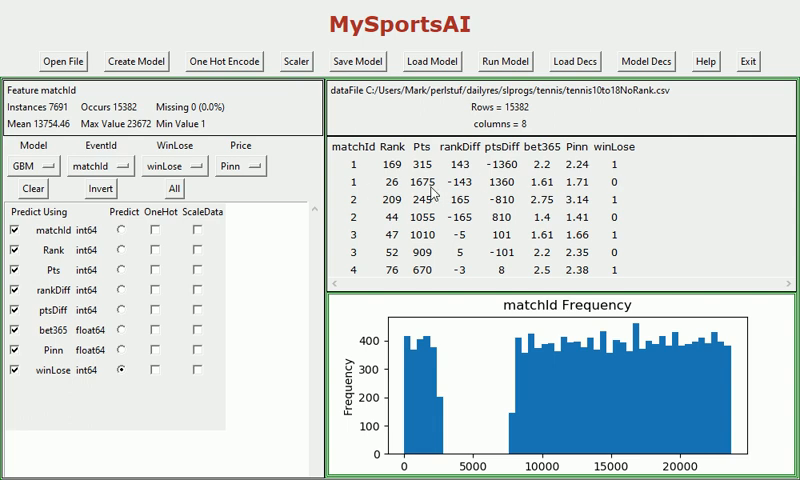
{"action": "mouse_move", "coordinate": [476, 196]}
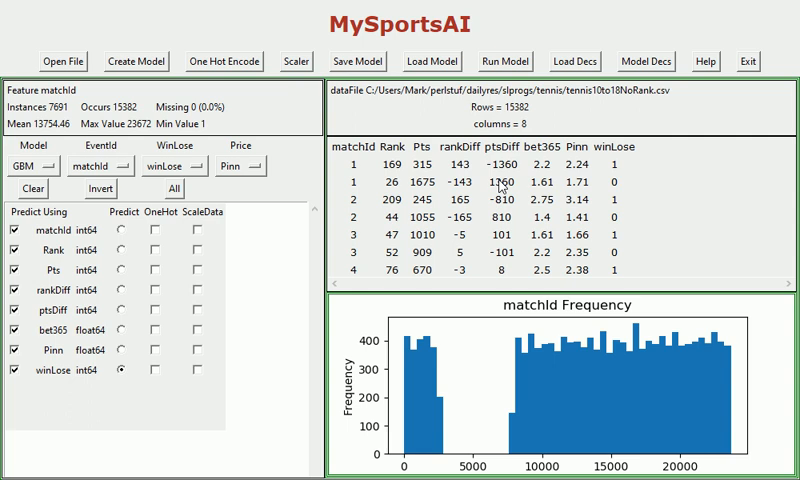
{"action": "mouse_move", "coordinate": [520, 190]}
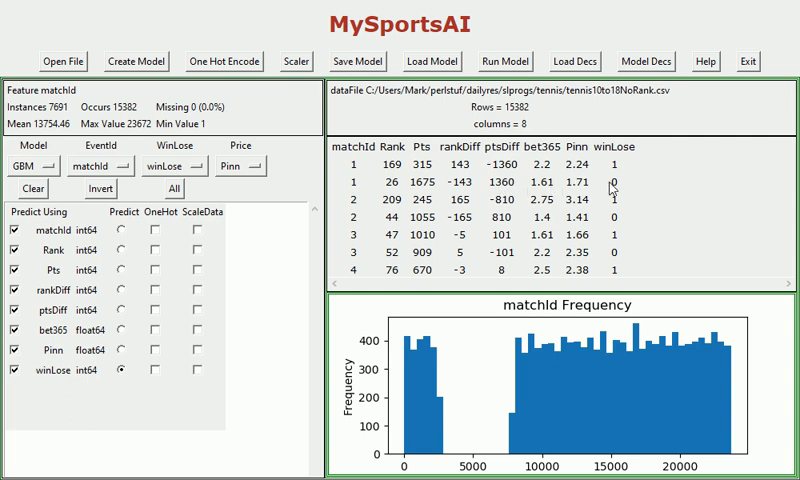
{"action": "mouse_move", "coordinate": [622, 188]}
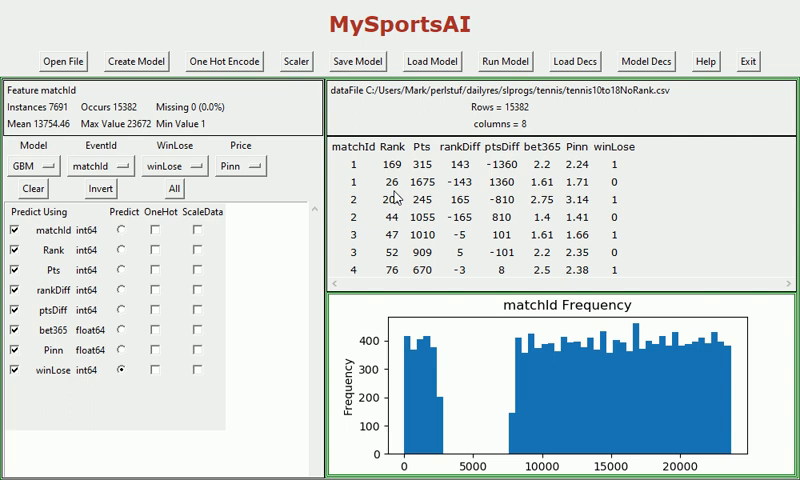
{"action": "mouse_move", "coordinate": [456, 176]}
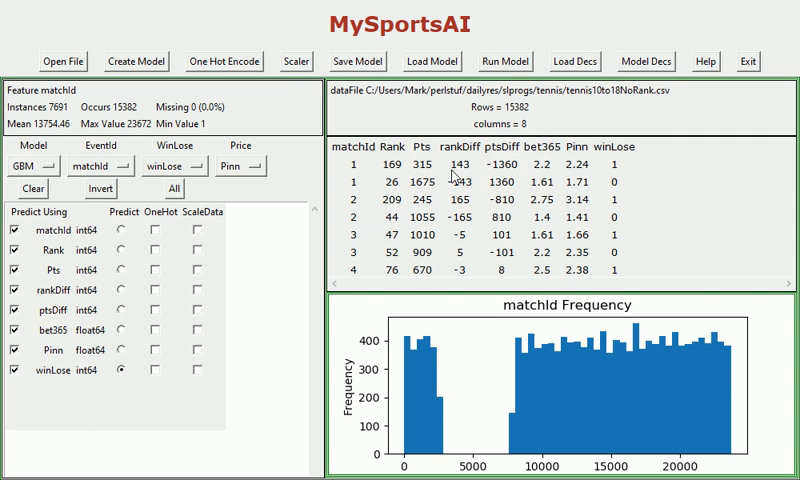
{"action": "mouse_move", "coordinate": [336, 212]}
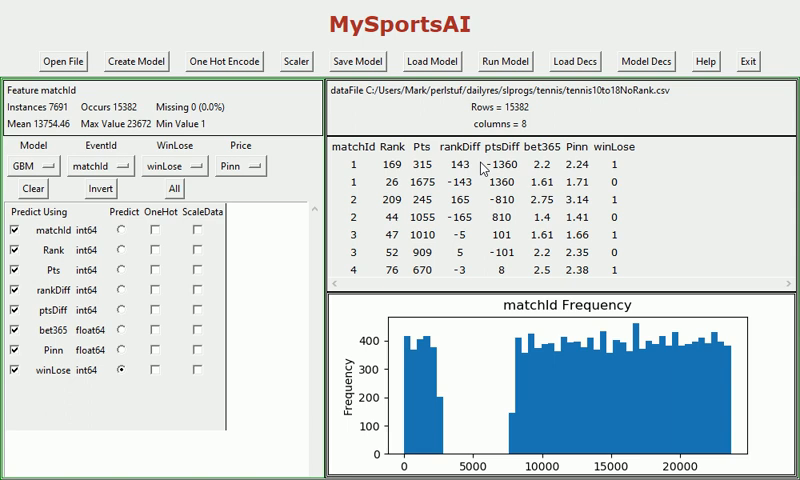
{"action": "mouse_move", "coordinate": [484, 170]}
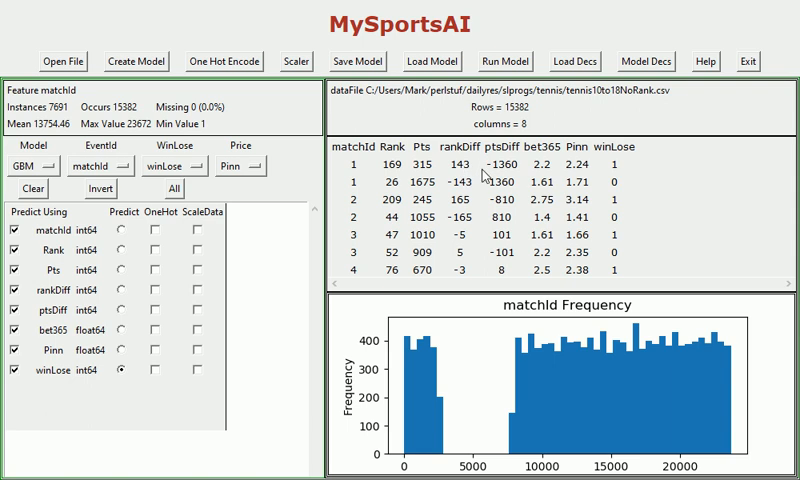
{"action": "mouse_move", "coordinate": [488, 178]}
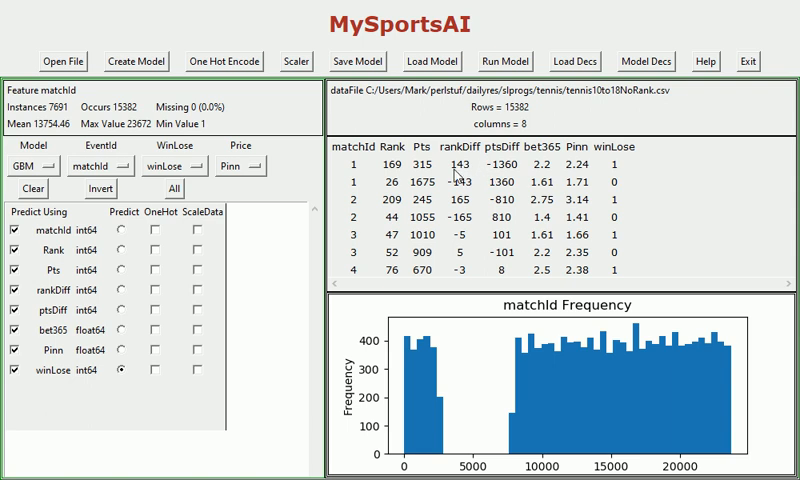
{"action": "mouse_move", "coordinate": [470, 176]}
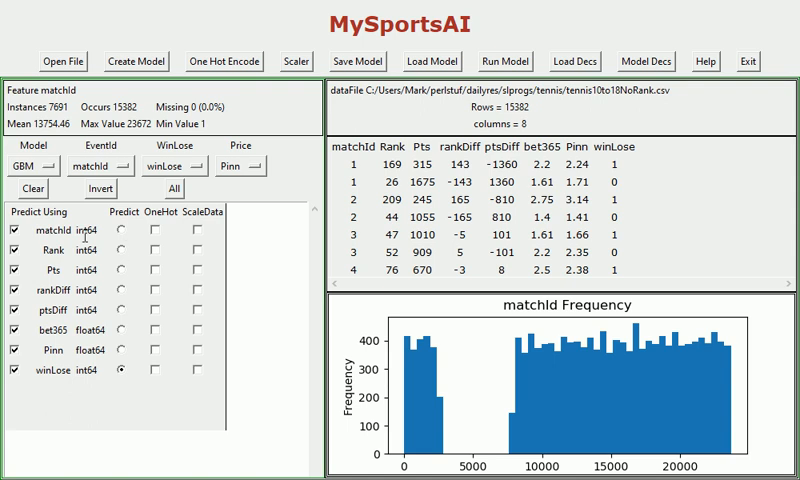
- Clear all predictors and tick Rank, Pts, rankDiff and ptsDiff for predicting winLose
{"action": "left_click", "coordinate": [40, 188]}
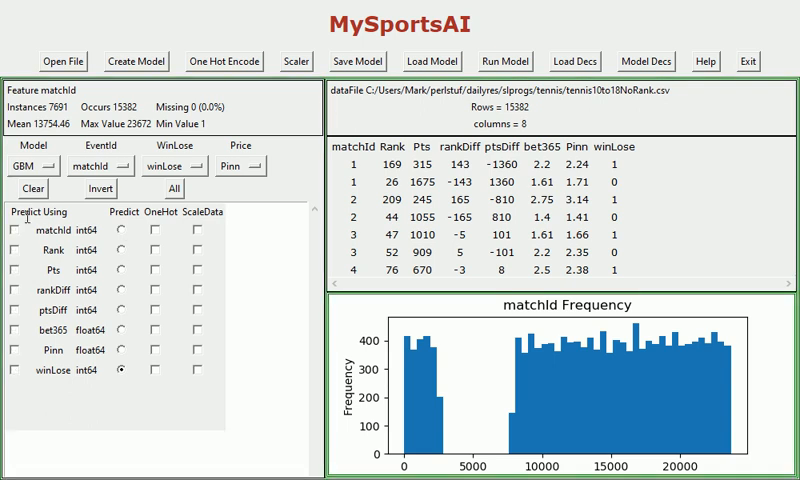
{"action": "left_click", "coordinate": [14, 244]}
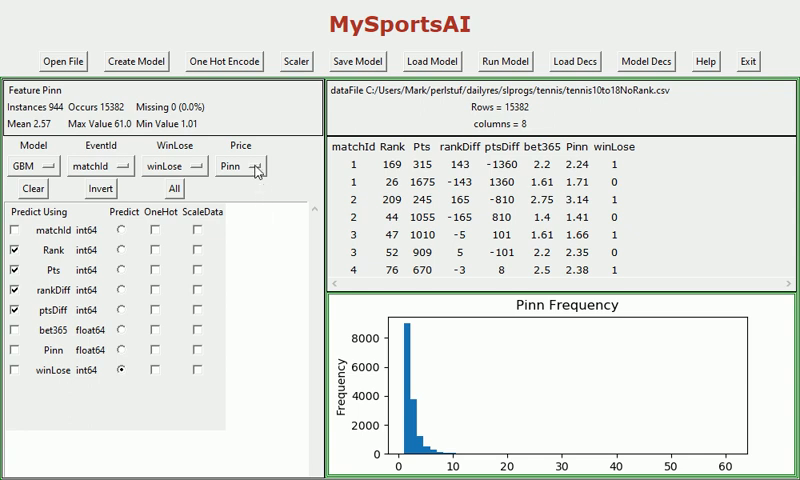
{"action": "left_click", "coordinate": [256, 160]}
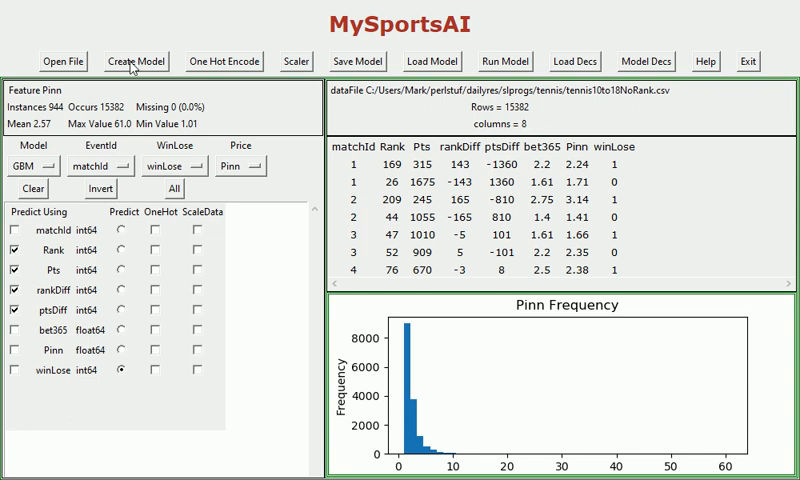
{"action": "left_click", "coordinate": [140, 60]}
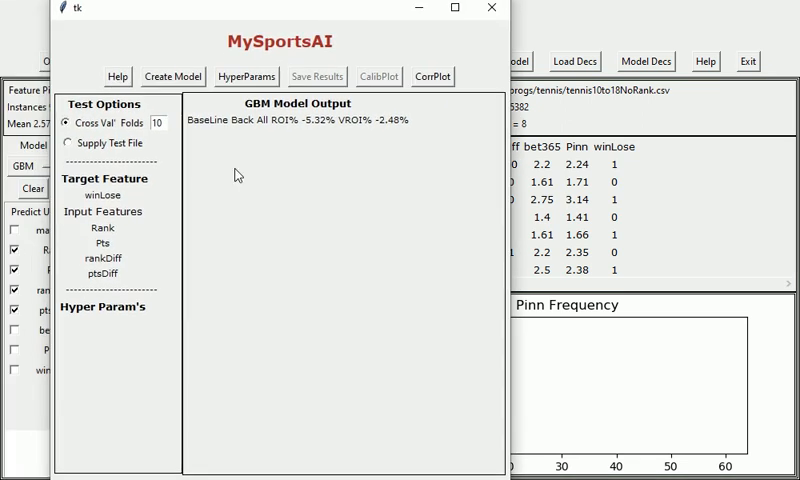
{"action": "left_click", "coordinate": [160, 124]}
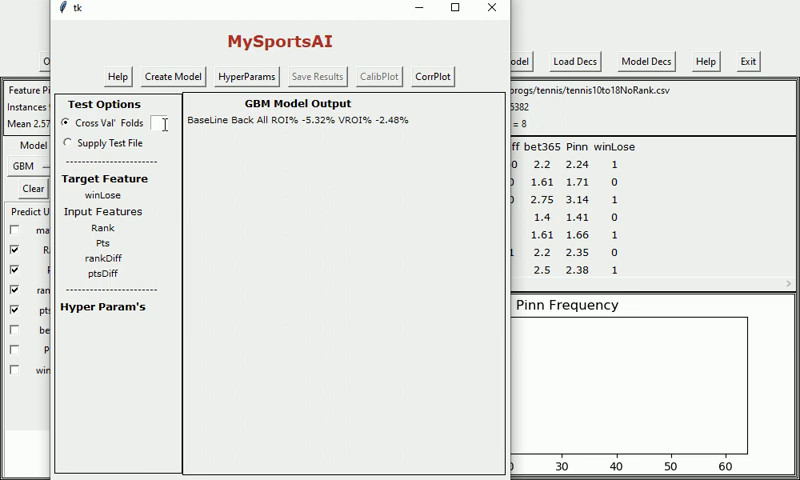
{"action": "type", "text": "5"}
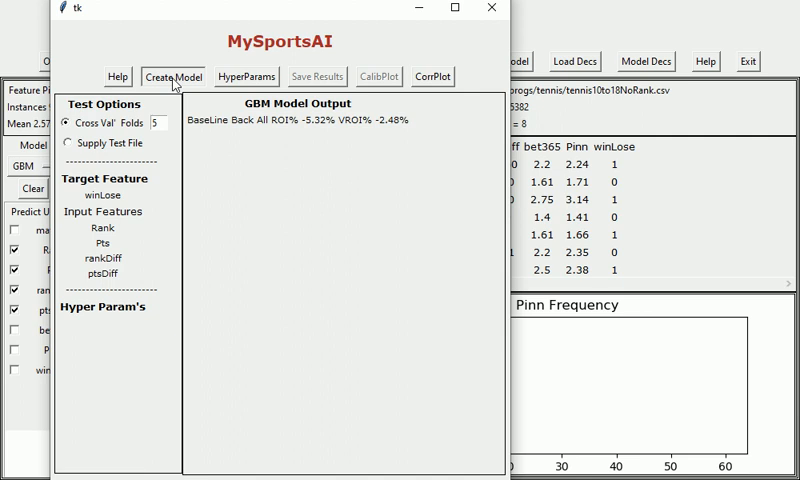
{"action": "mouse_move", "coordinate": [264, 112]}
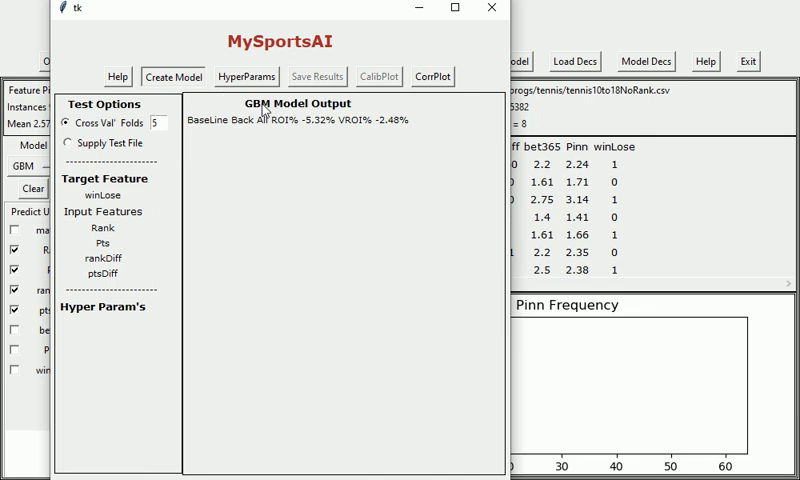
{"action": "left_click", "coordinate": [172, 76]}
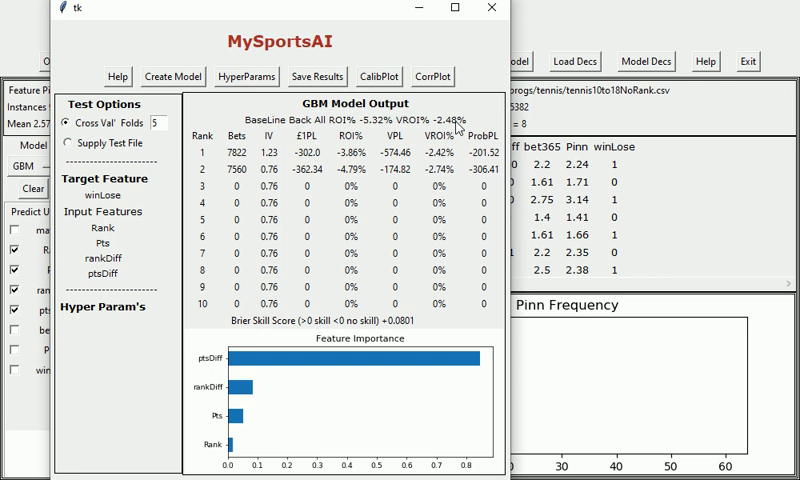
{"action": "mouse_move", "coordinate": [448, 164]}
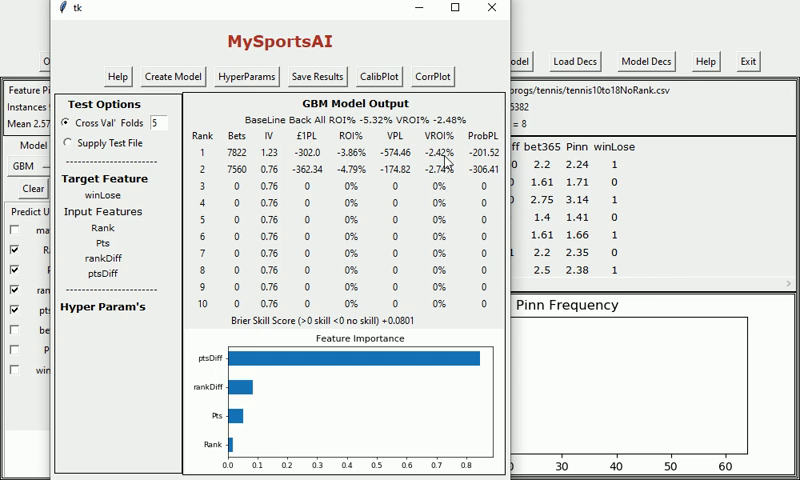
{"action": "mouse_move", "coordinate": [448, 162]}
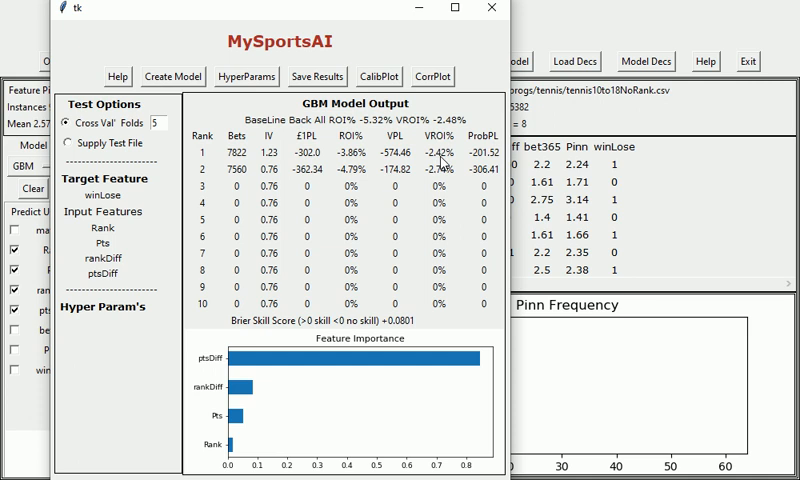
{"action": "mouse_move", "coordinate": [444, 168]}
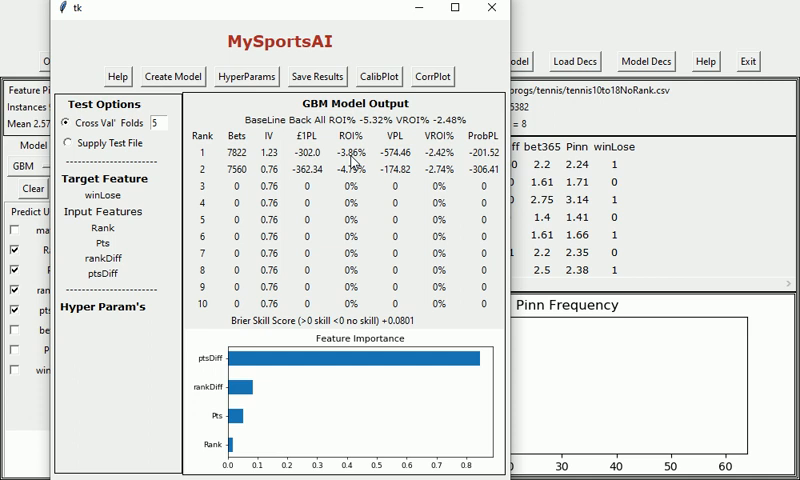
{"action": "mouse_move", "coordinate": [352, 160]}
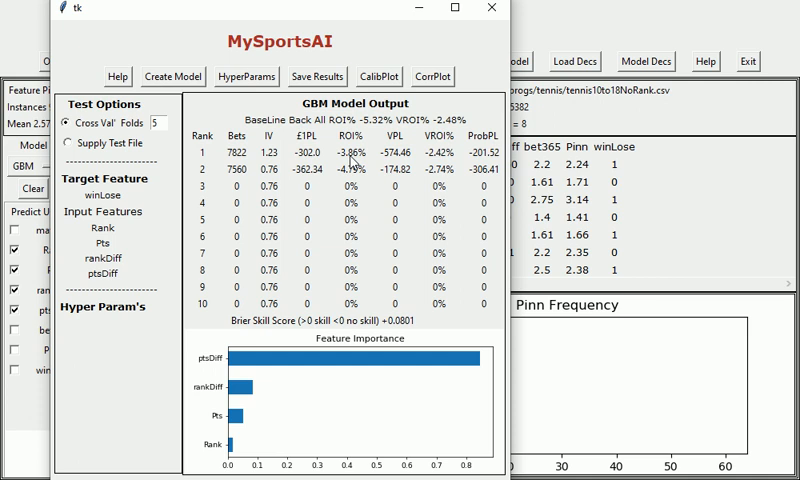
{"action": "mouse_move", "coordinate": [352, 160]}
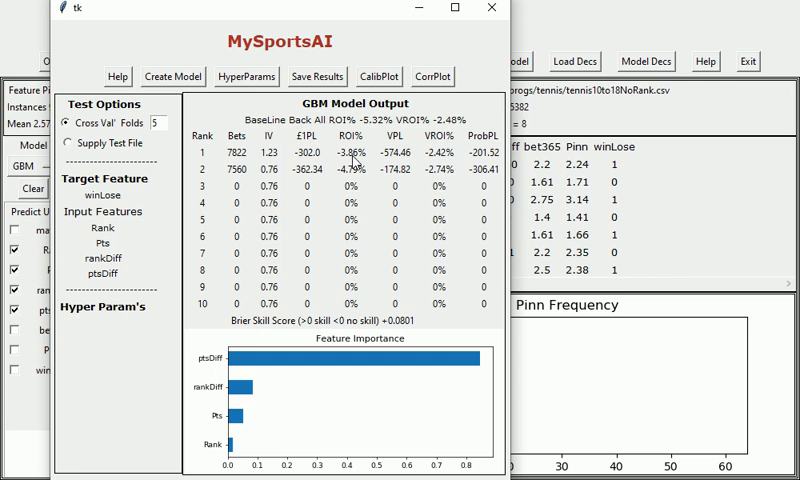
{"action": "mouse_move", "coordinate": [384, 338]}
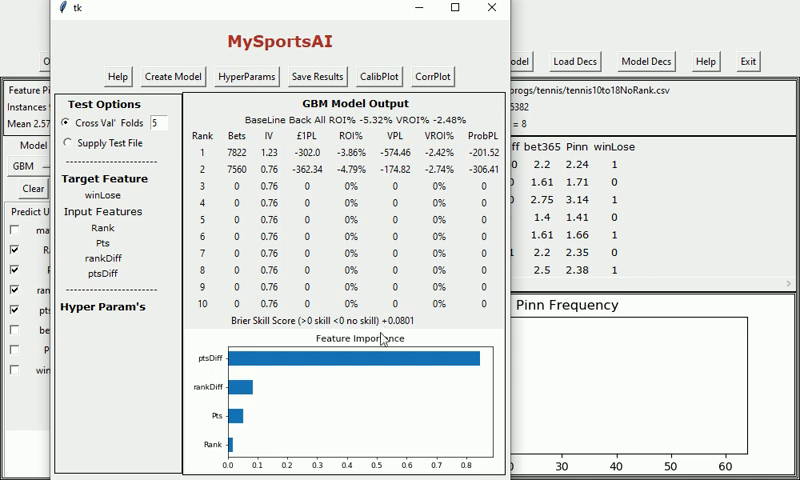
{"action": "mouse_move", "coordinate": [400, 330]}
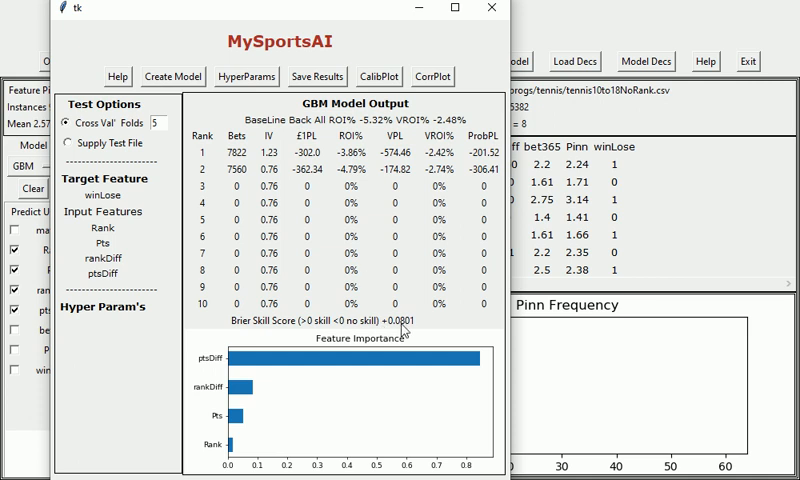
{"action": "mouse_move", "coordinate": [336, 384]}
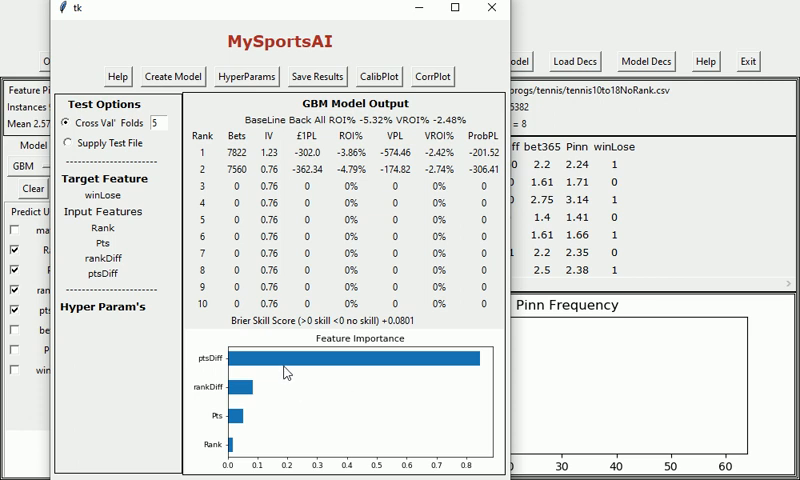
{"action": "mouse_move", "coordinate": [290, 372]}
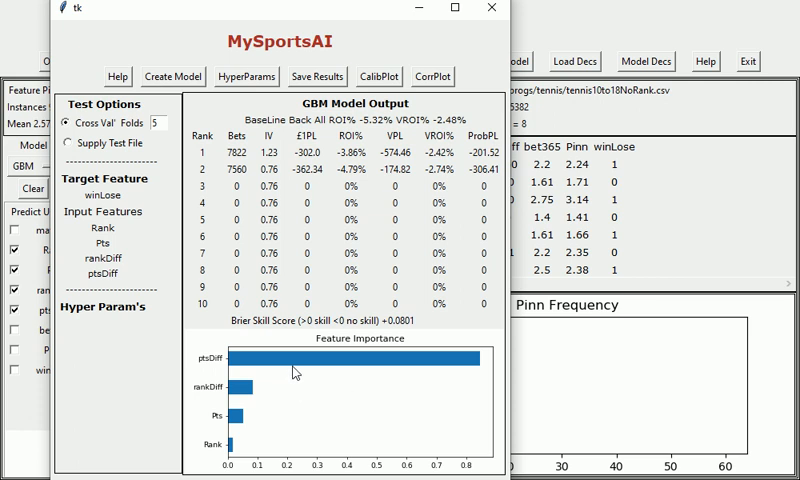
{"action": "mouse_move", "coordinate": [288, 372]}
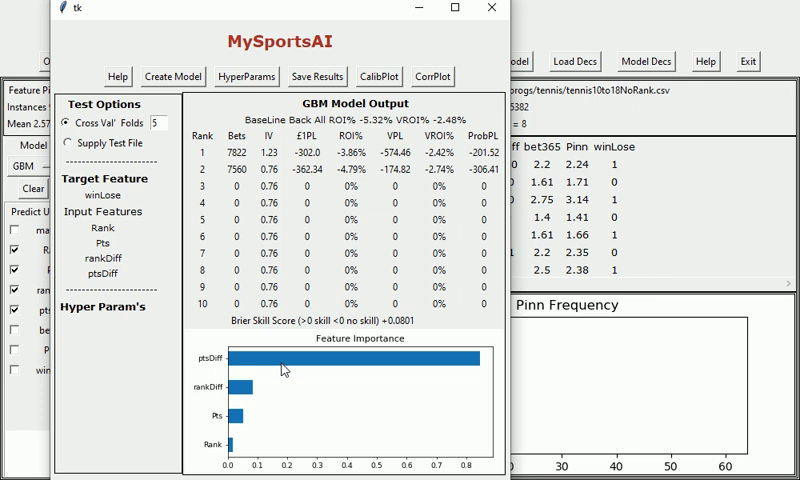
{"action": "mouse_move", "coordinate": [320, 390]}
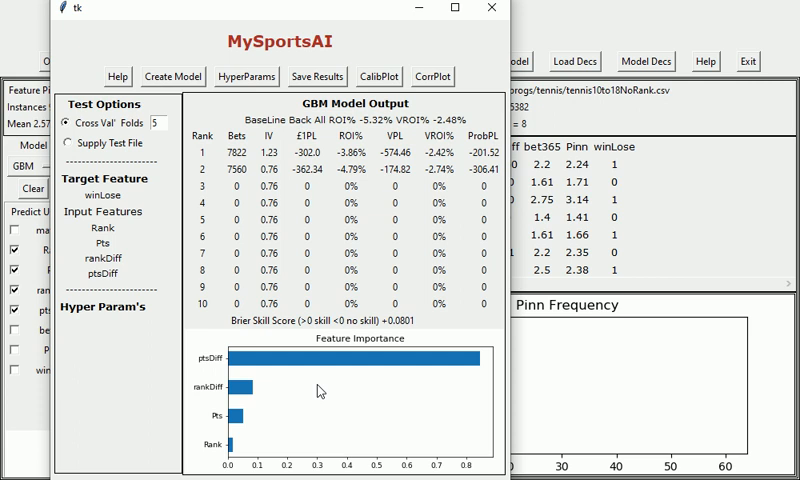
{"action": "mouse_move", "coordinate": [570, 248]}
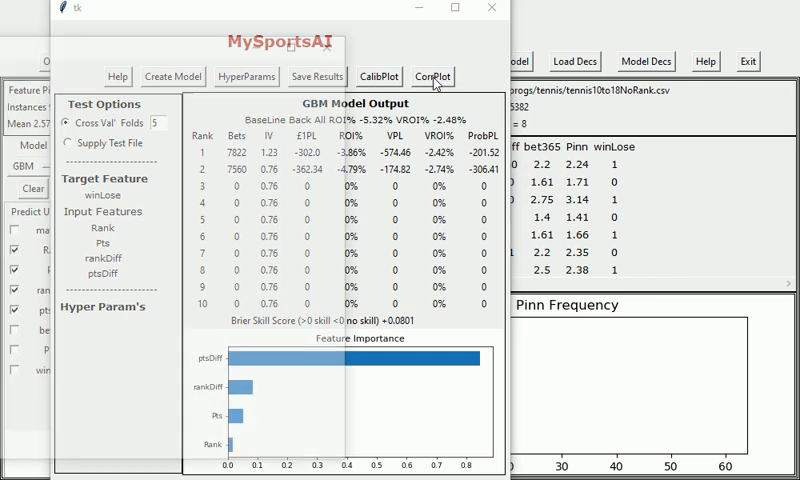
{"action": "left_click", "coordinate": [430, 76]}
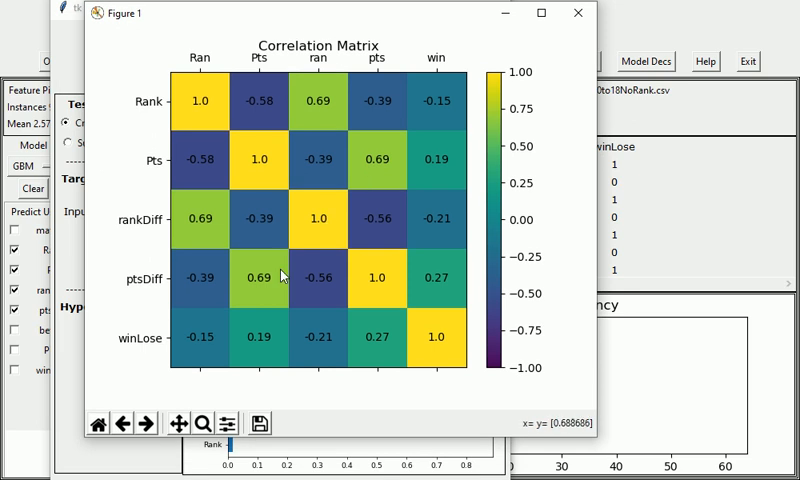
{"action": "mouse_move", "coordinate": [456, 304]}
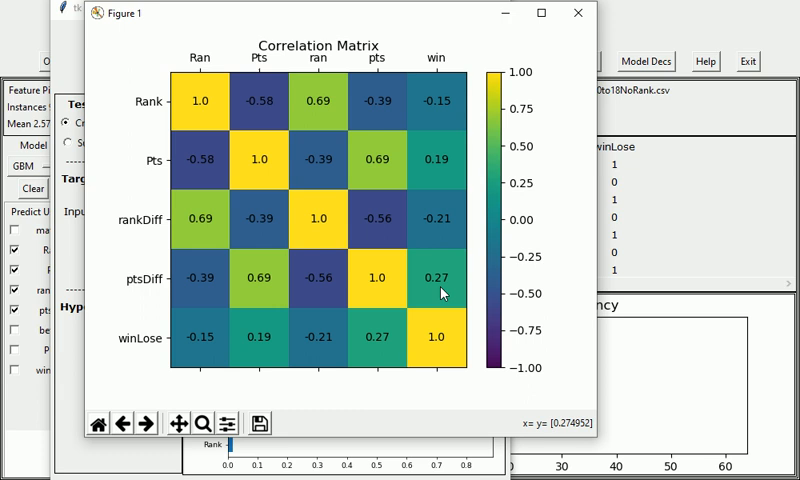
{"action": "mouse_move", "coordinate": [448, 284]}
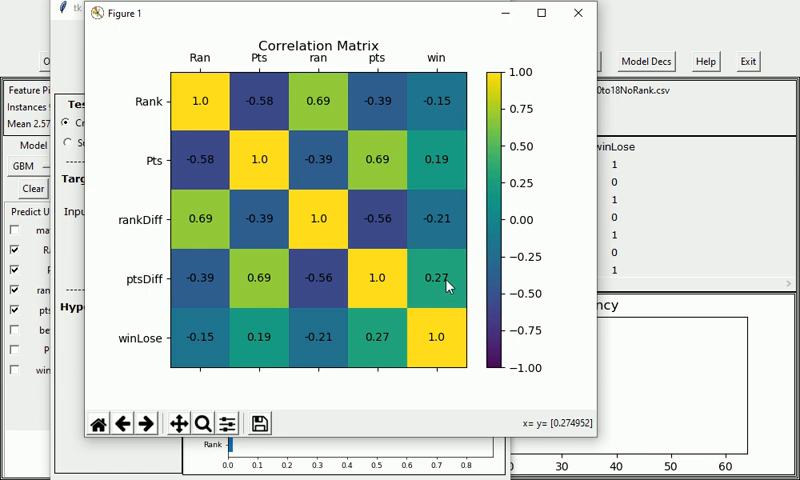
{"action": "mouse_move", "coordinate": [456, 284]}
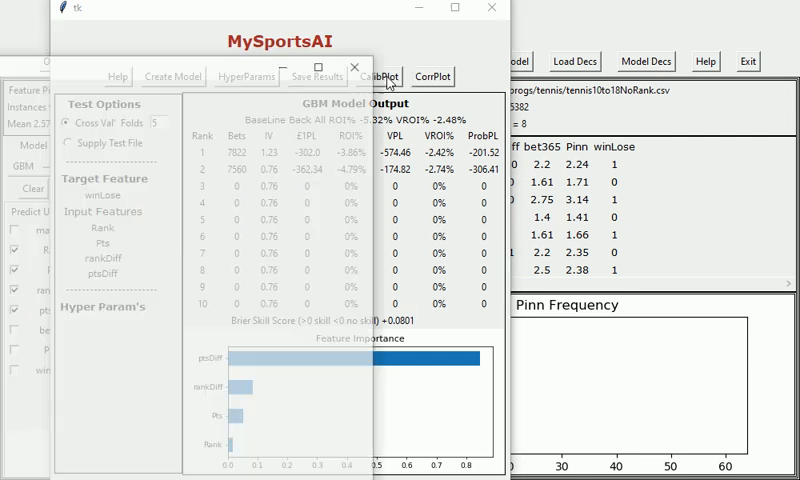
{"action": "left_click", "coordinate": [392, 76]}
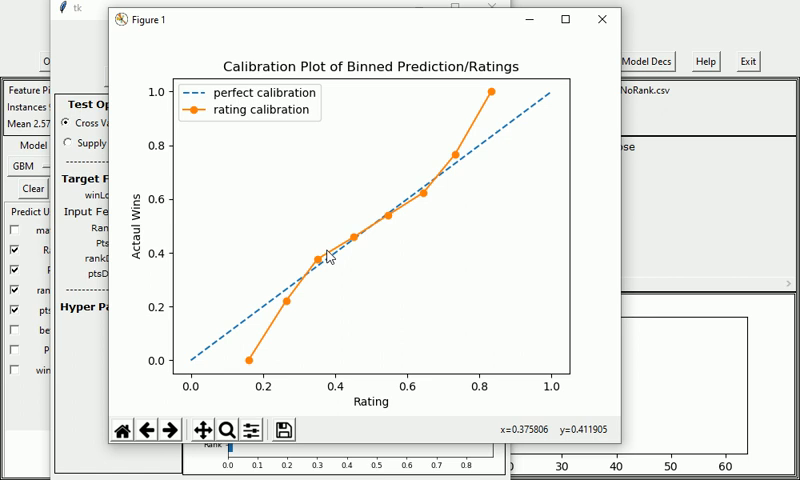
{"action": "mouse_move", "coordinate": [338, 264]}
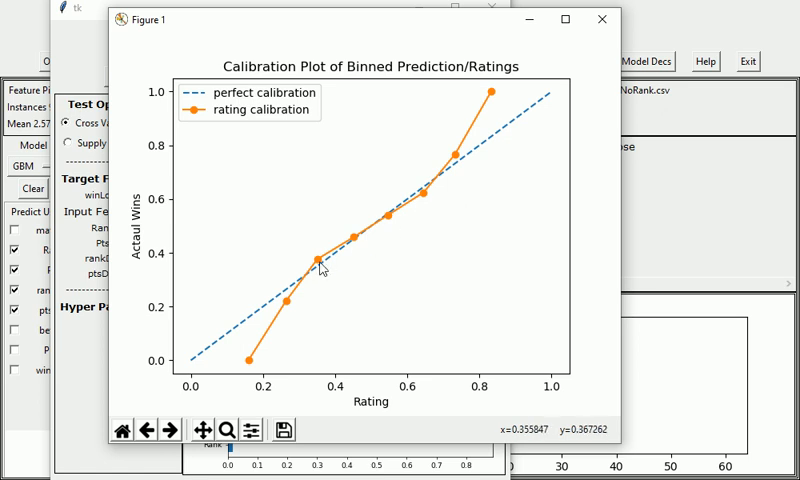
{"action": "mouse_move", "coordinate": [322, 268]}
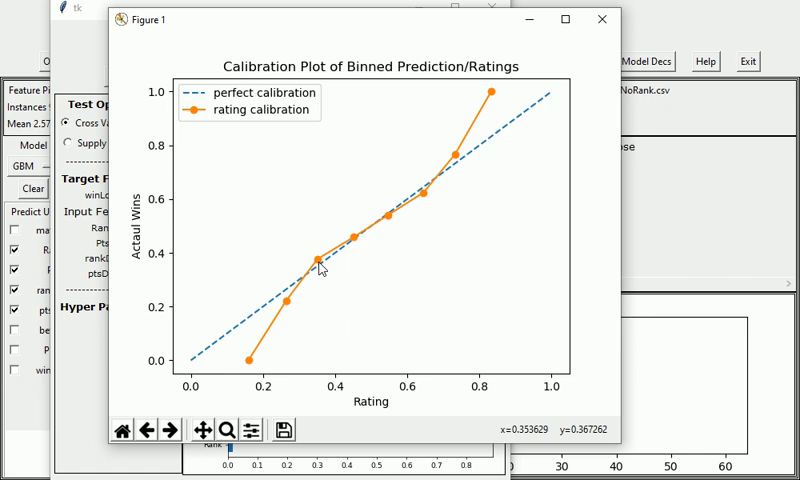
{"action": "mouse_move", "coordinate": [430, 204]}
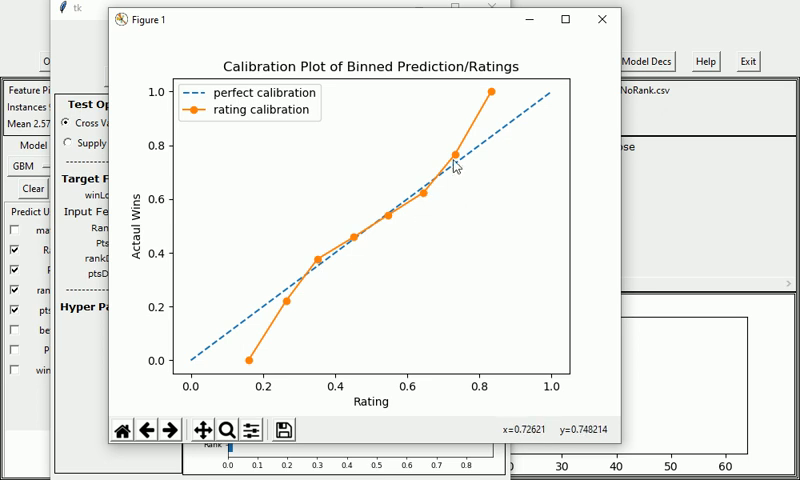
{"action": "mouse_move", "coordinate": [330, 268]}
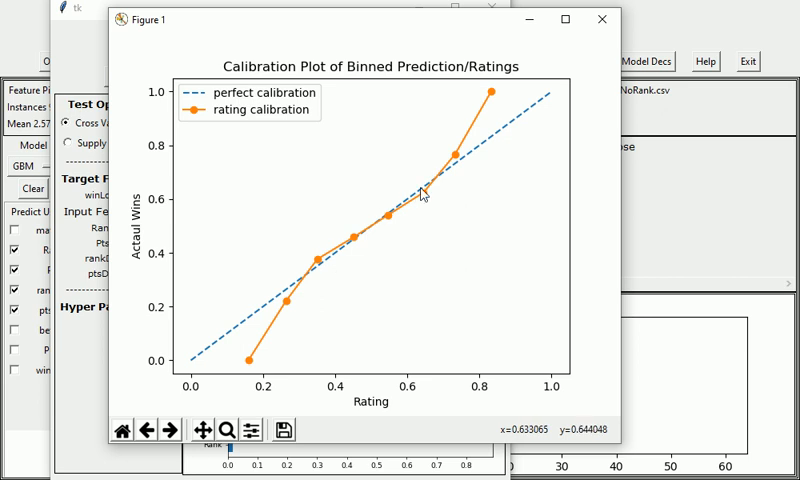
{"action": "mouse_move", "coordinate": [380, 228]}
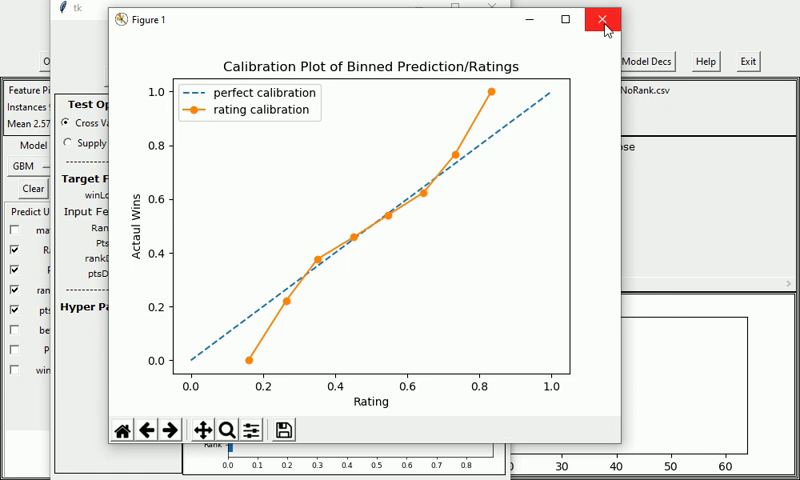
{"action": "left_click", "coordinate": [596, 18]}
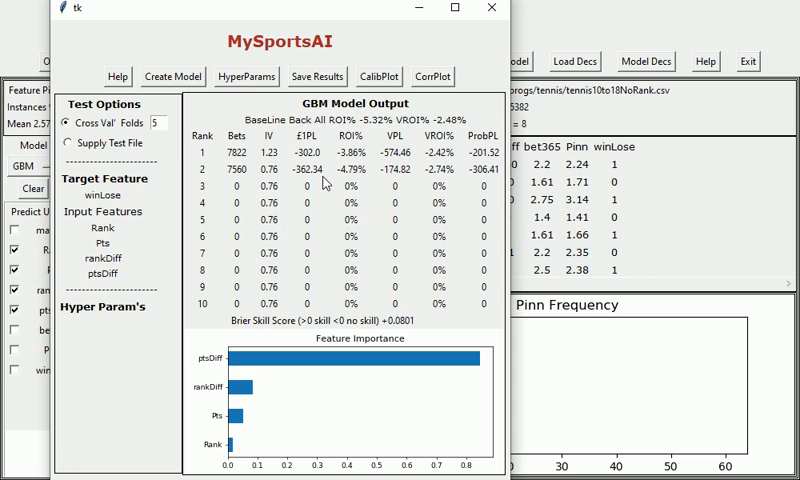
{"action": "mouse_move", "coordinate": [344, 188]}
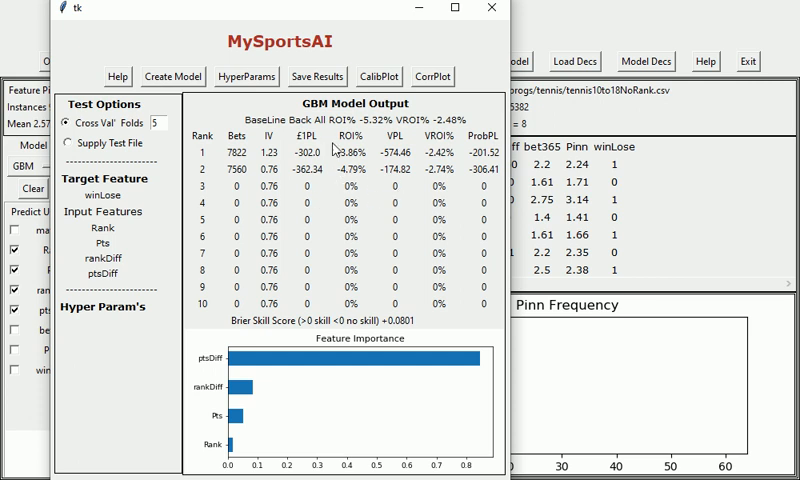
{"action": "mouse_move", "coordinate": [322, 176]}
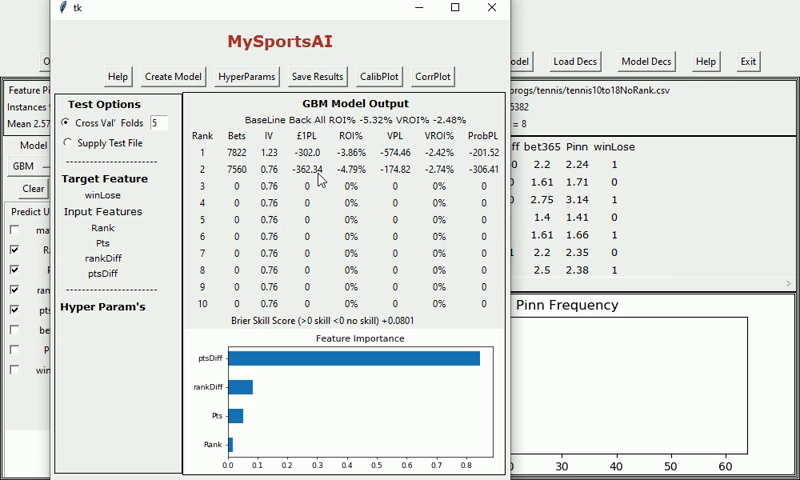